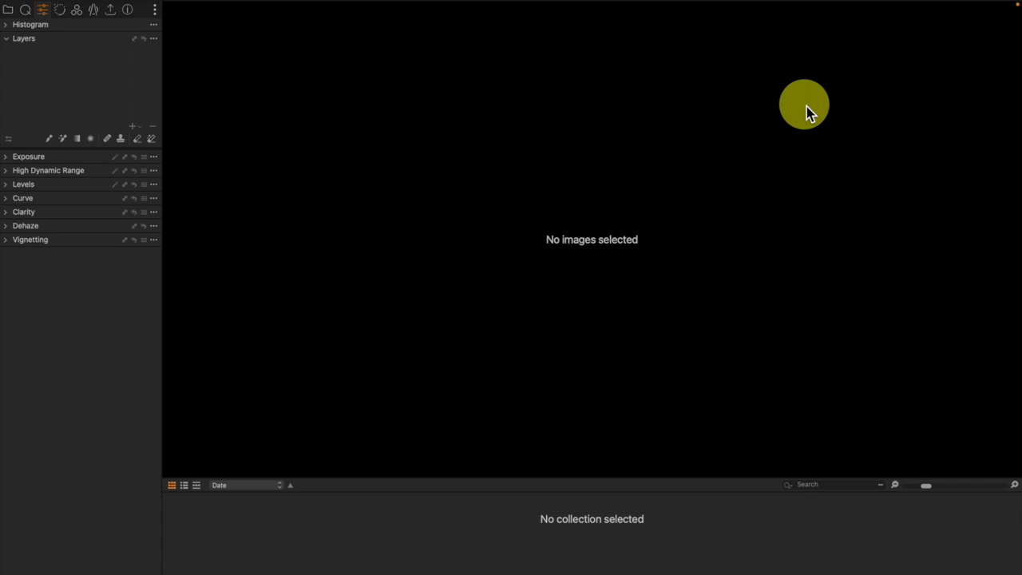
mouse_move(61, 19)
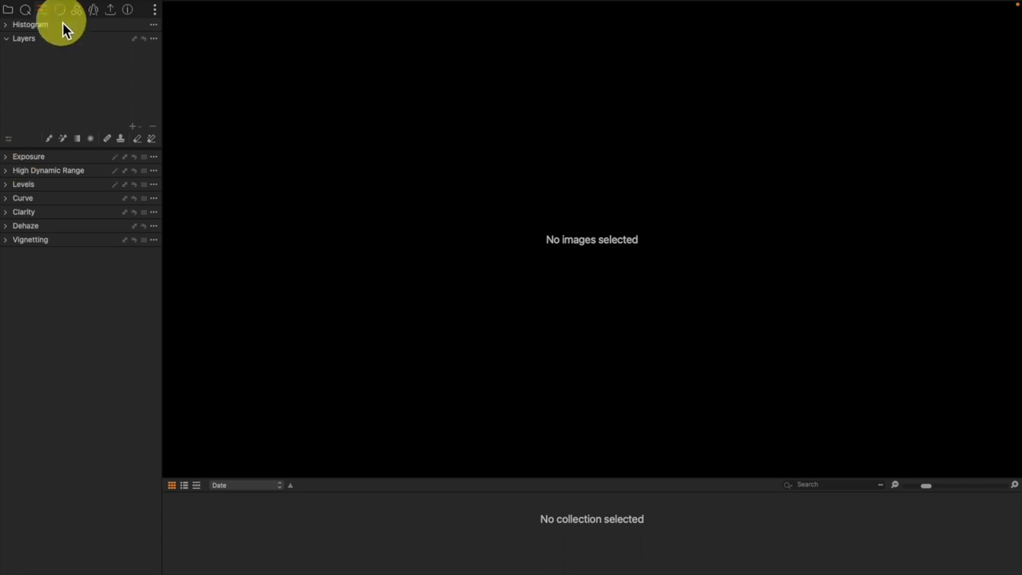
Step: Fold away the Layers tool so the empty tool area is exposed
click(48, 10)
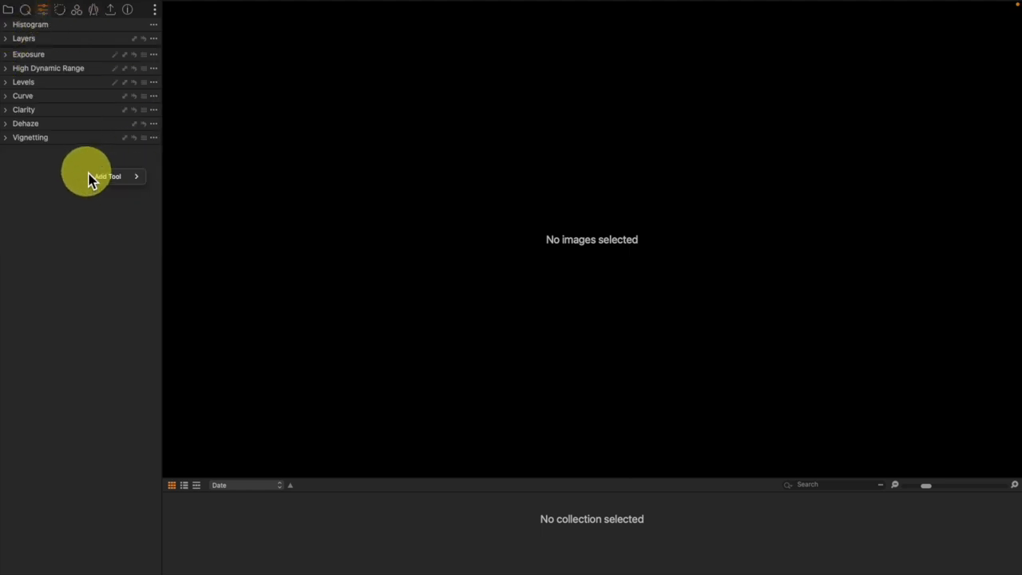
Step: Add the Dust Removal (BETA) tool and dock it below Vignetting in the Adjustments tab
click(108, 175)
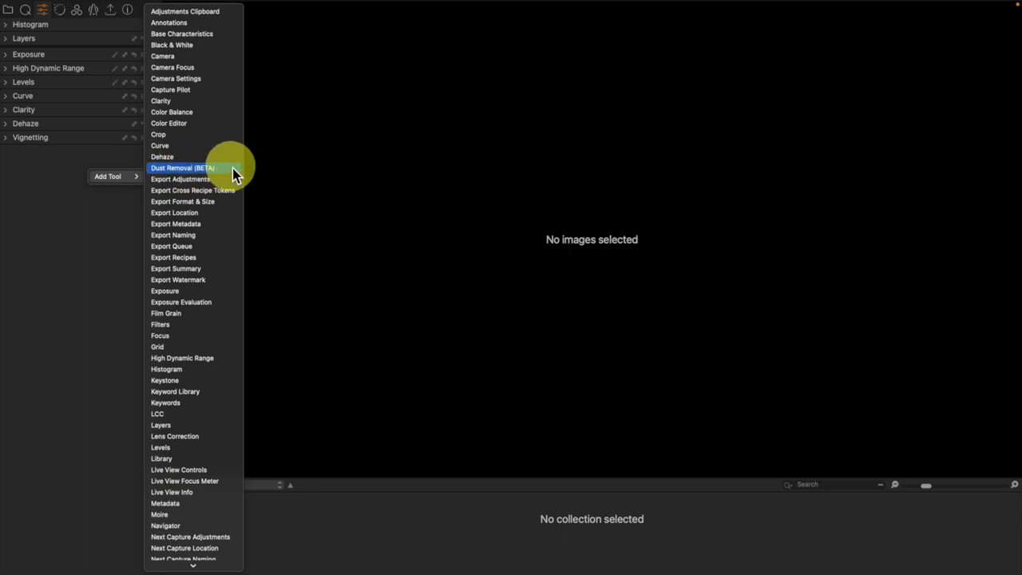
click(182, 167)
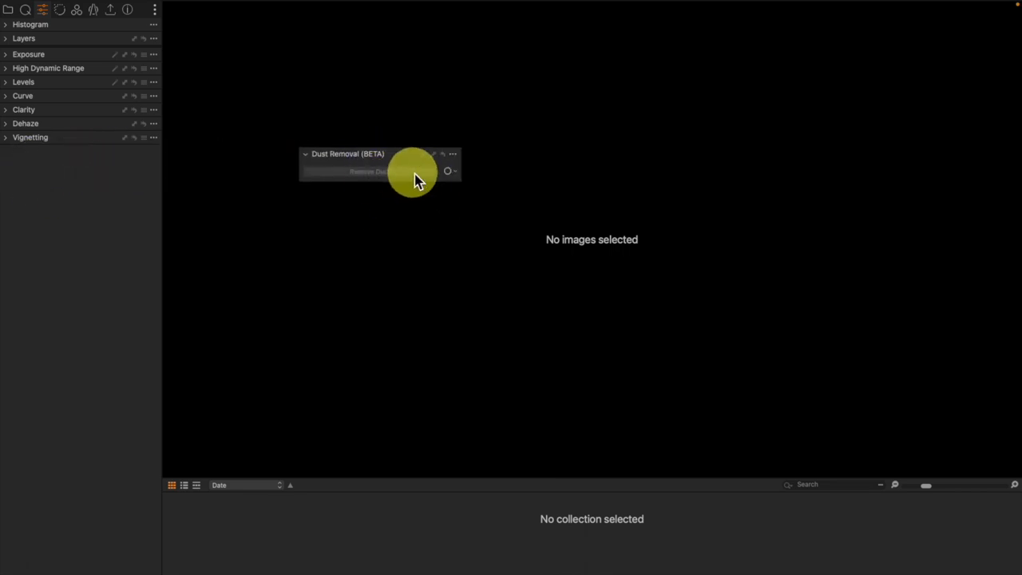
mouse_move(457, 174)
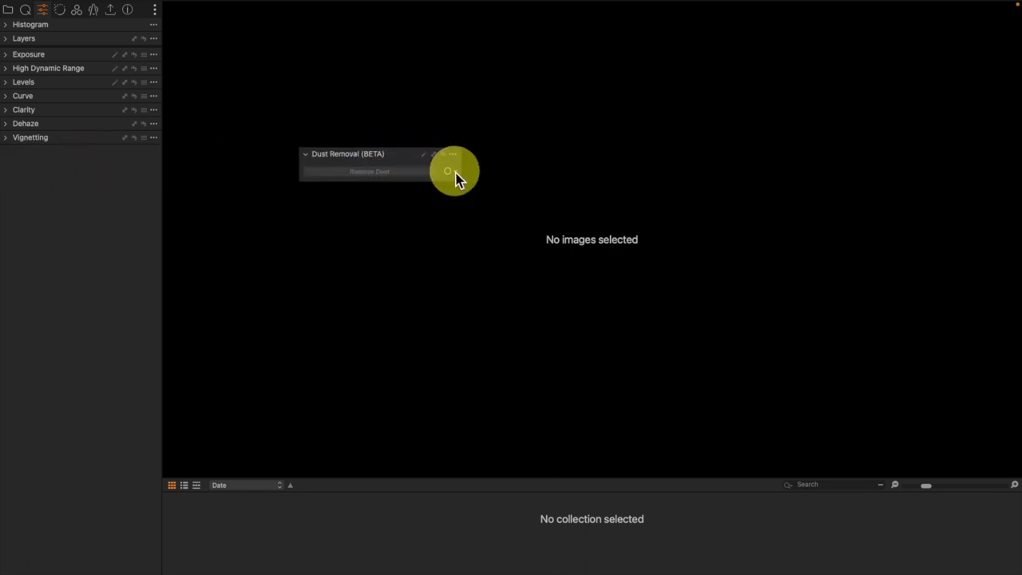
click(447, 171)
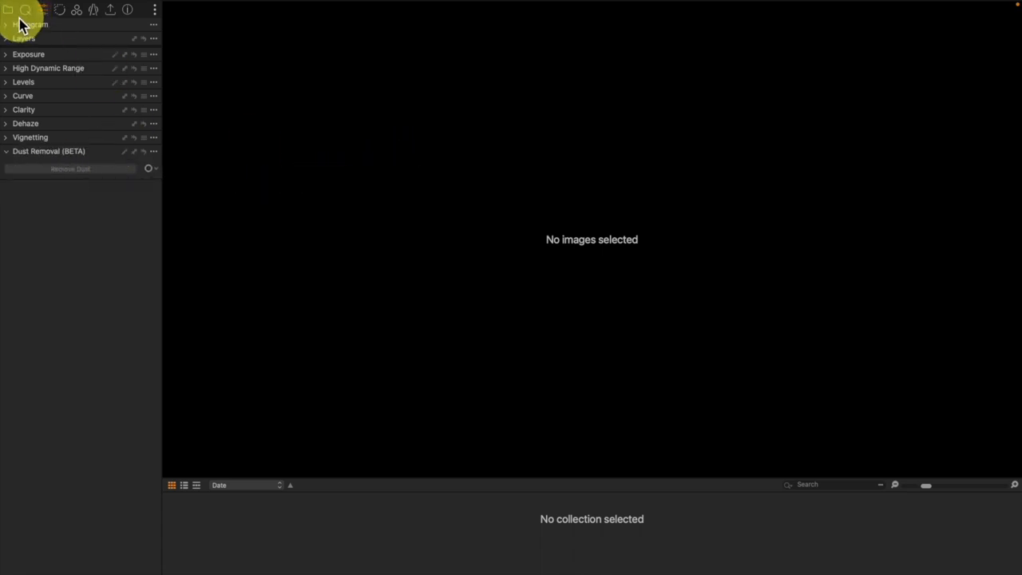
Step: Browse the catalog and load the folder holding the two race-track photos
click(9, 10)
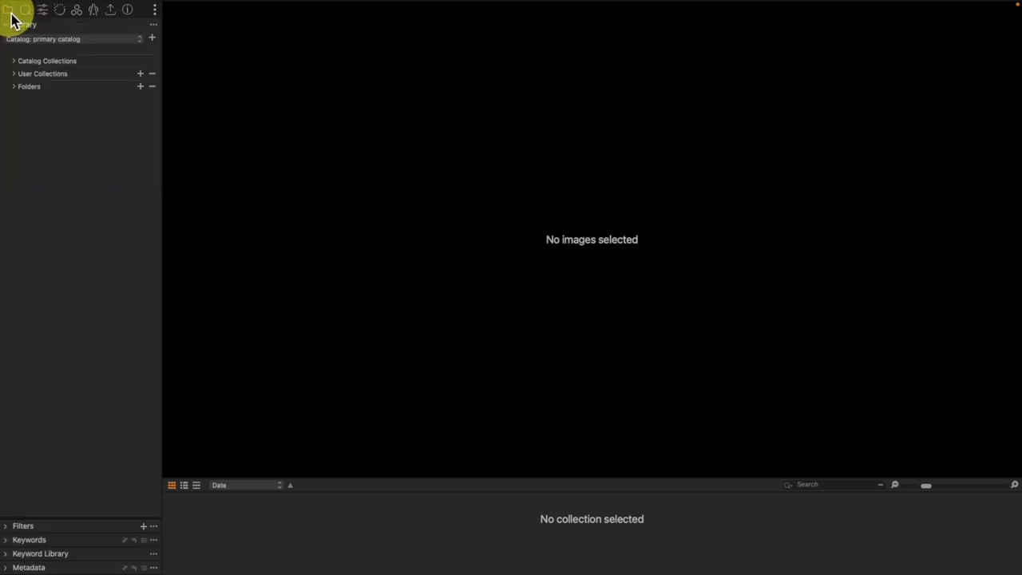
click(42, 10)
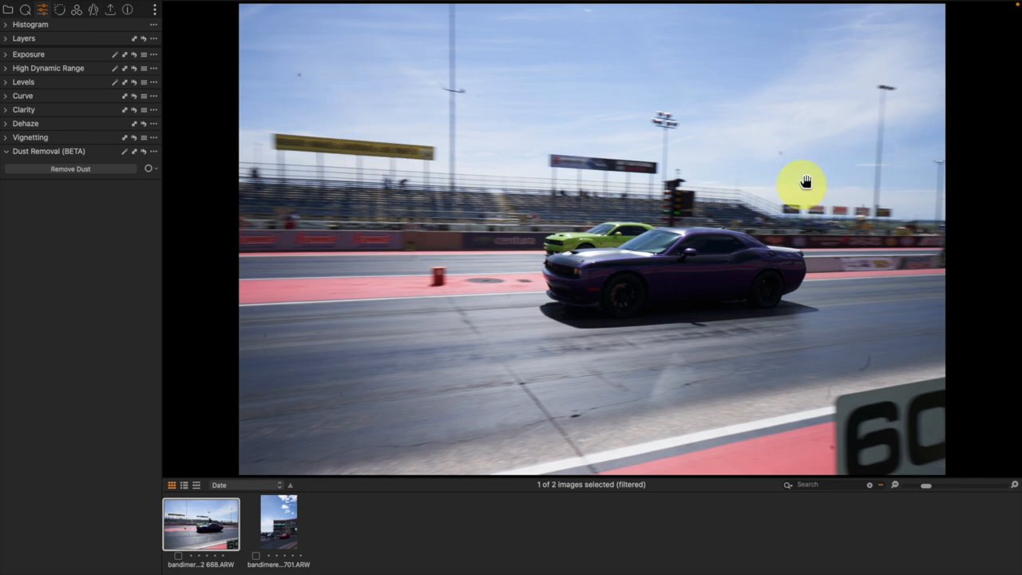
mouse_move(335, 102)
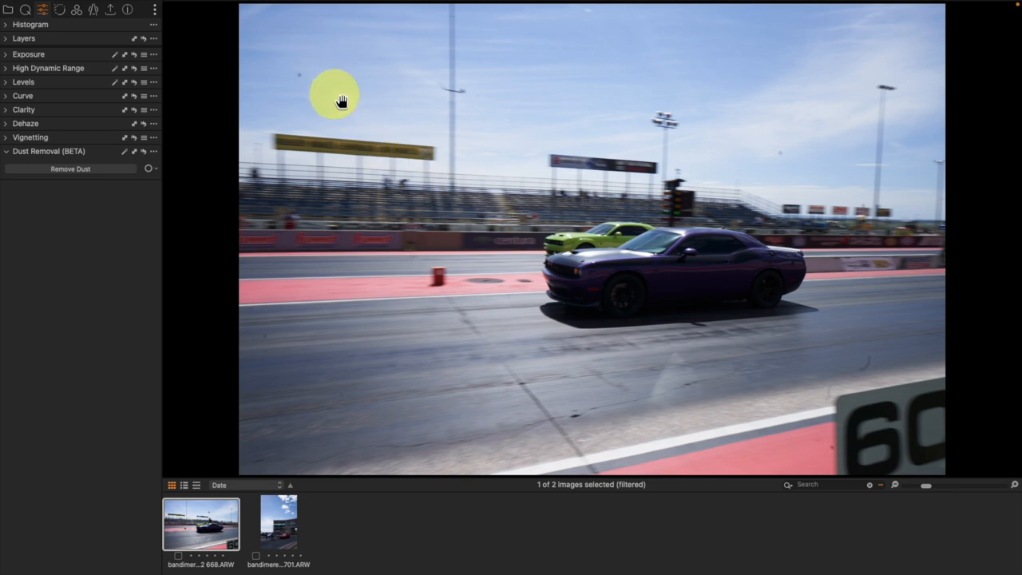
mouse_move(32, 232)
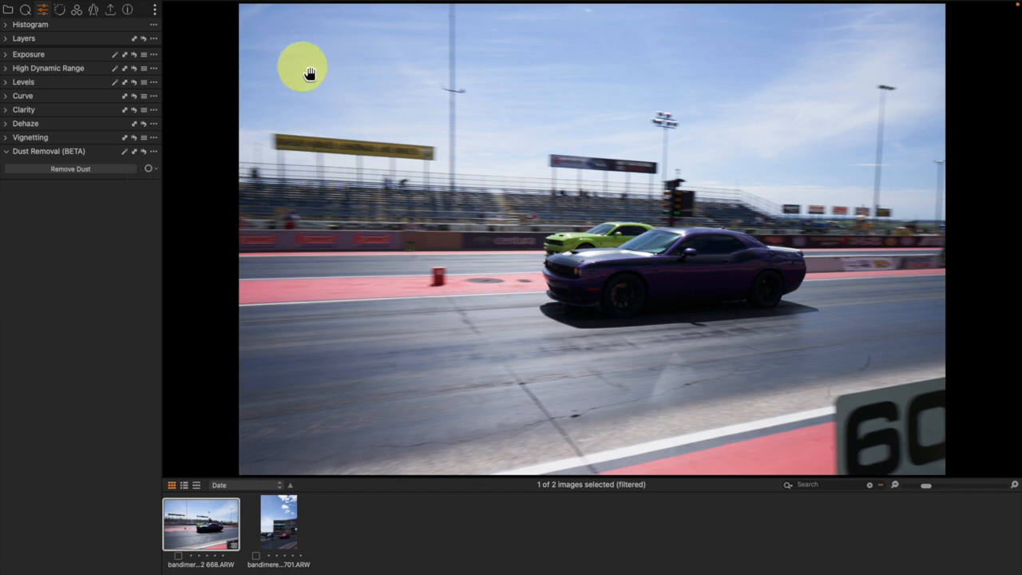
mouse_move(318, 98)
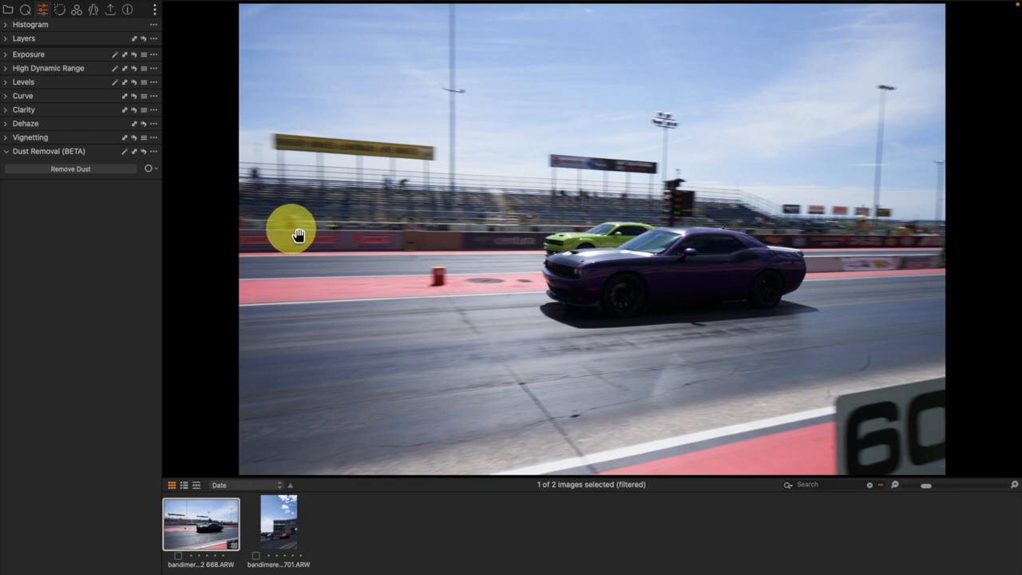
mouse_move(147, 160)
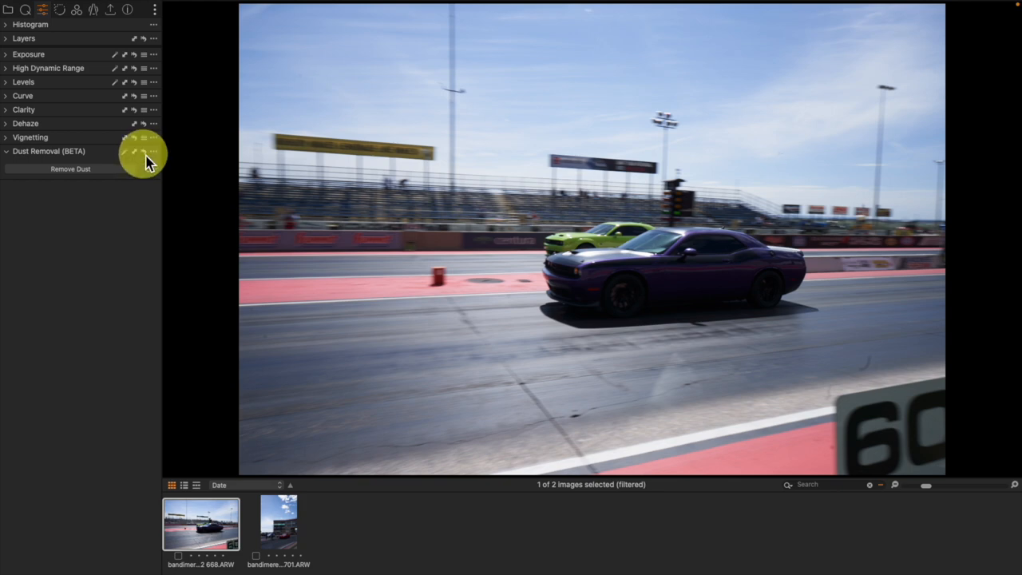
Step: Run Remove Dust on the purple car photo and inspect the sky for remaining spots
click(278, 523)
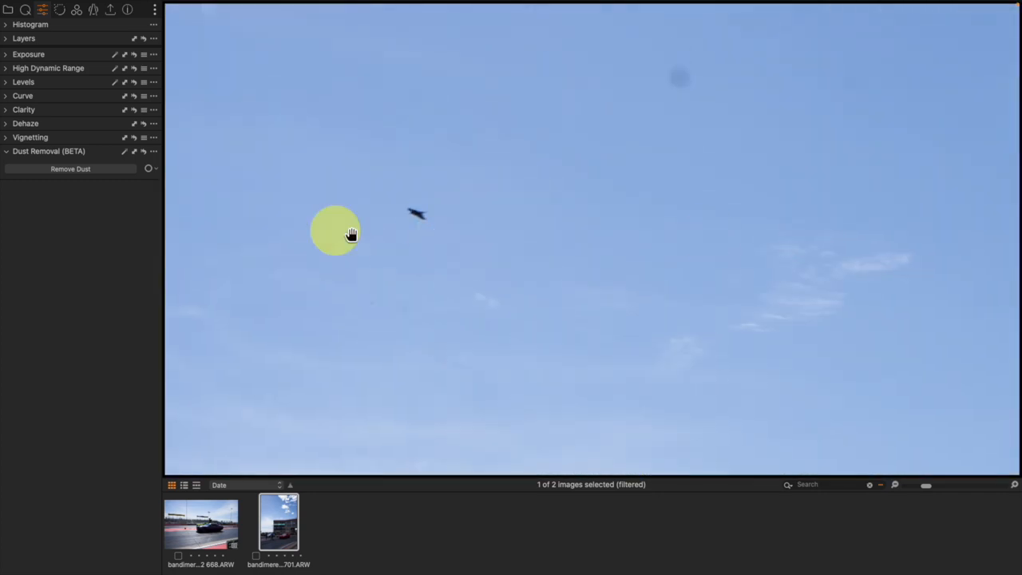
drag(335, 231, 463, 215)
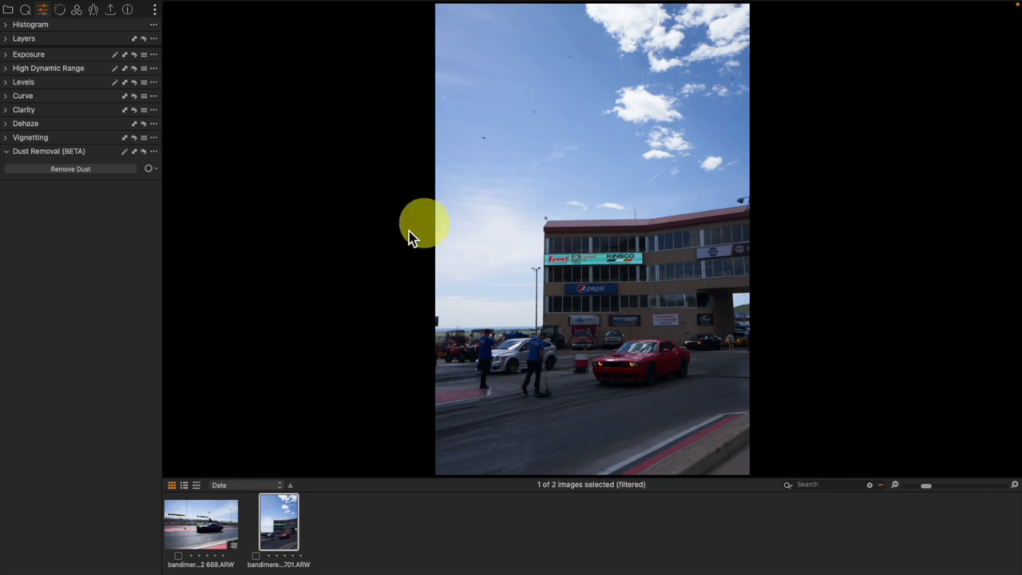
click(70, 169)
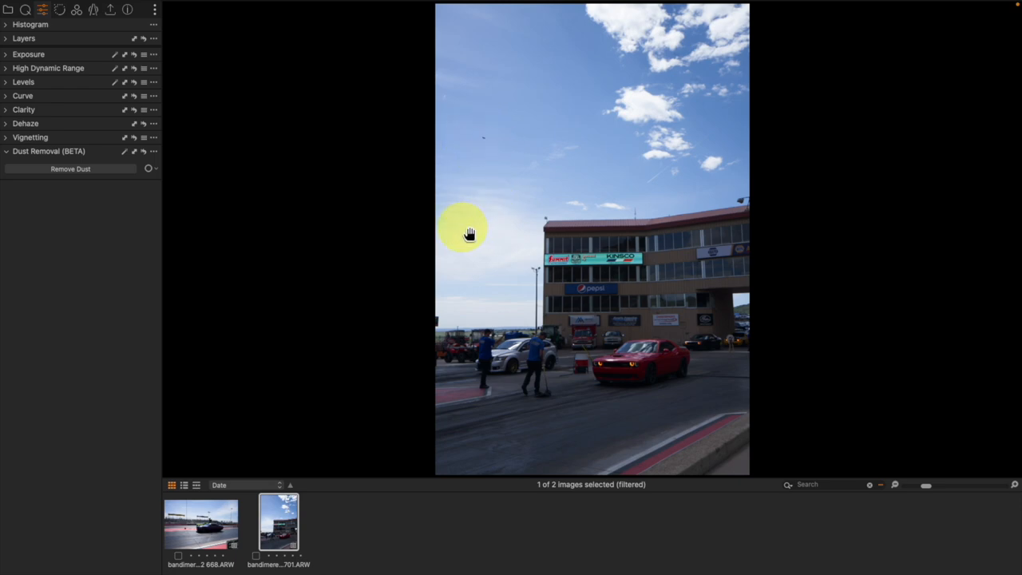
drag(469, 231, 715, 86)
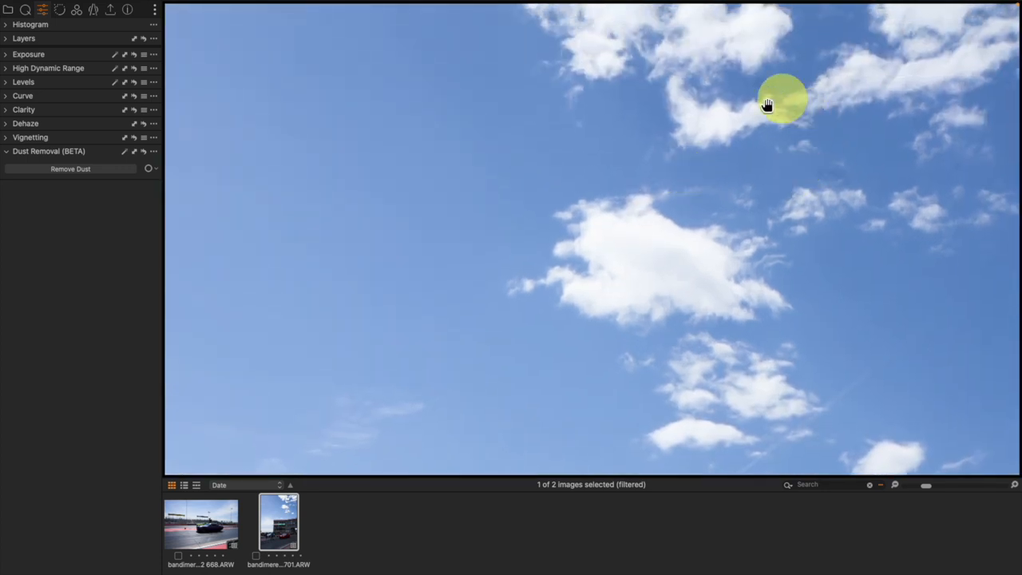
mouse_move(870, 198)
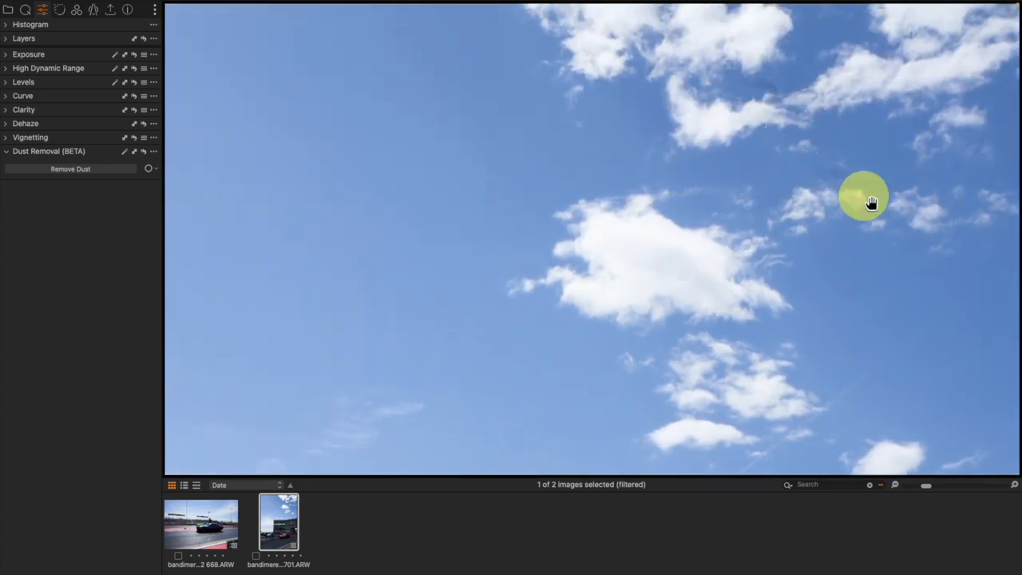